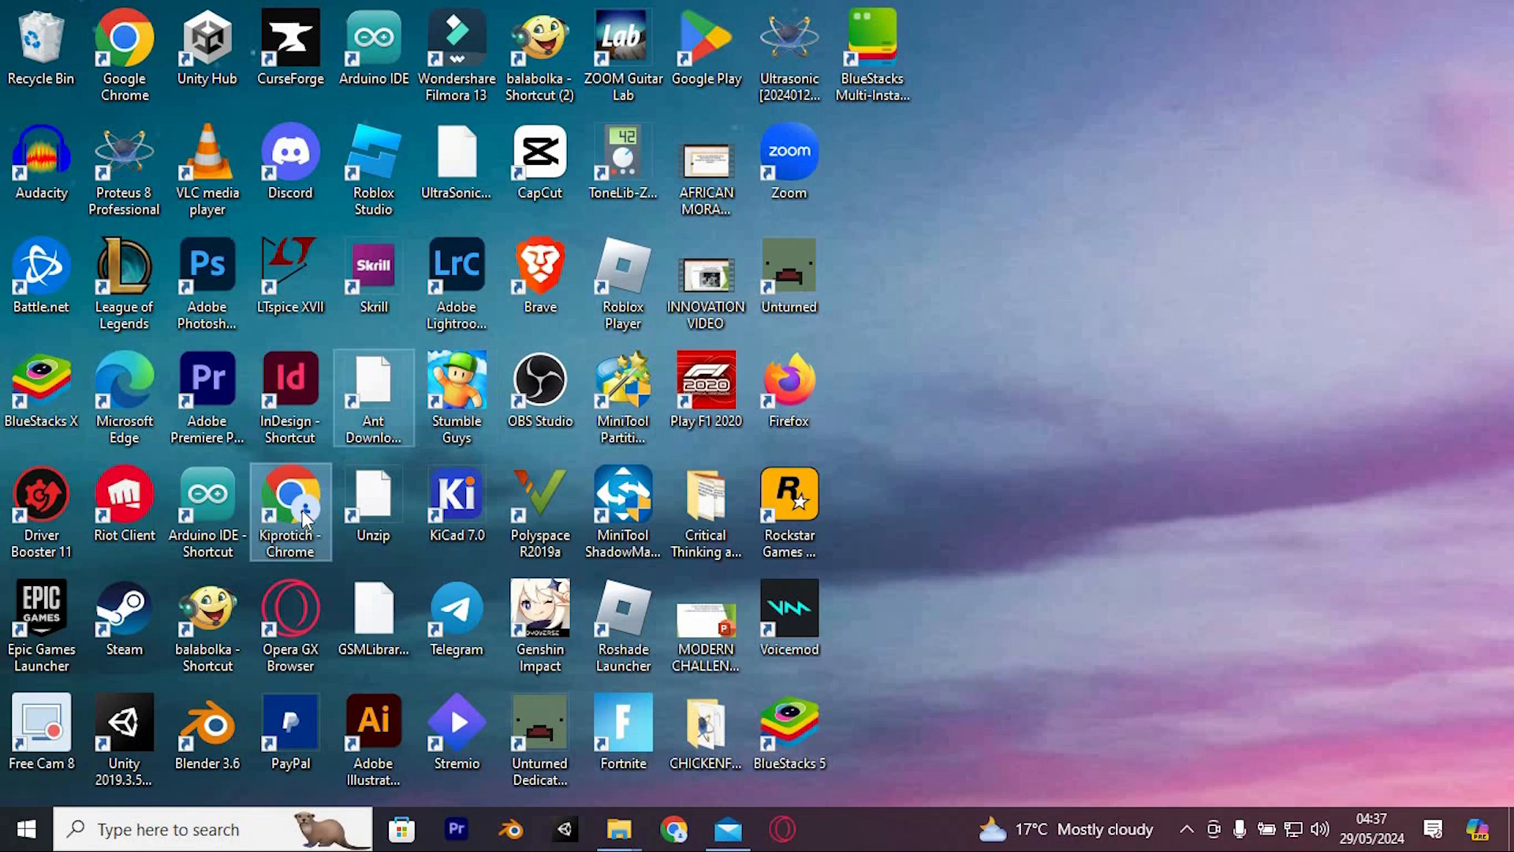
Launch Google Chrome and search Google for 'genshin impact'
double_click(290, 498)
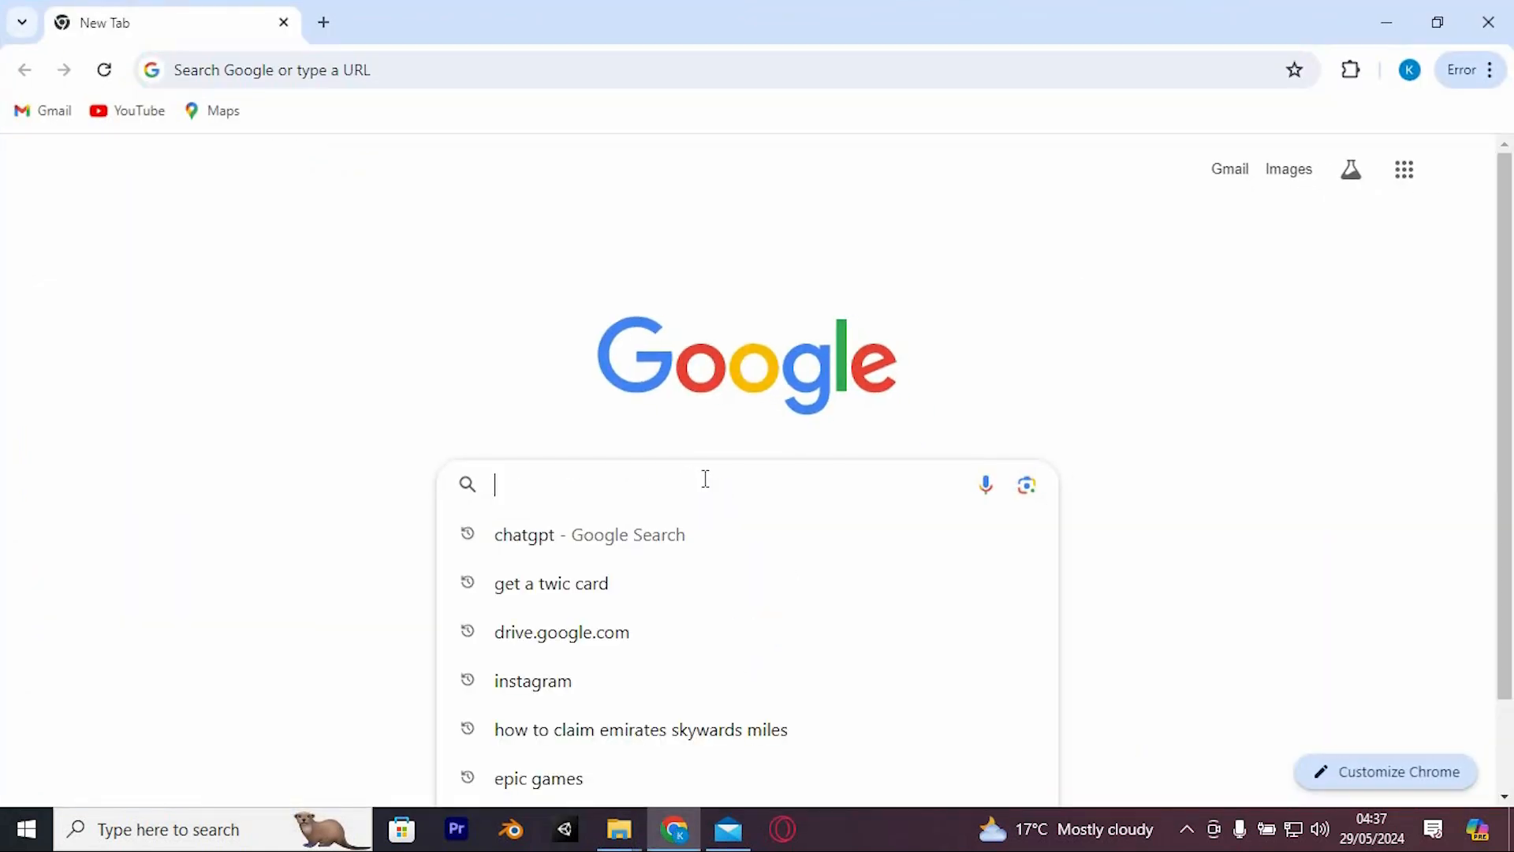
type("genshin impact")
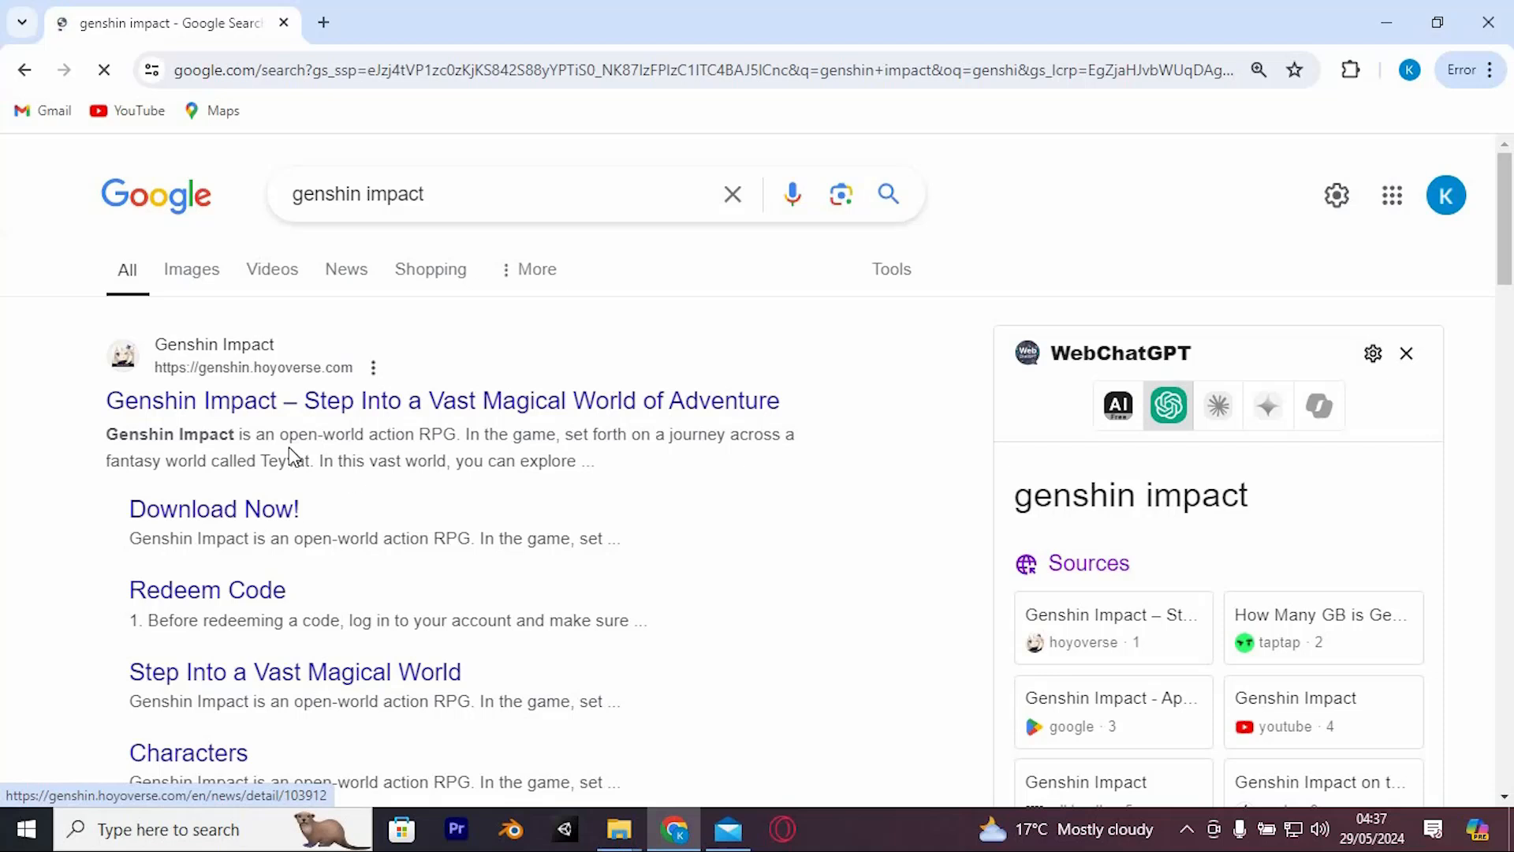
From genshin.hoyoverse.com, download the Windows installer into the Downloads folder
left_click(442, 401)
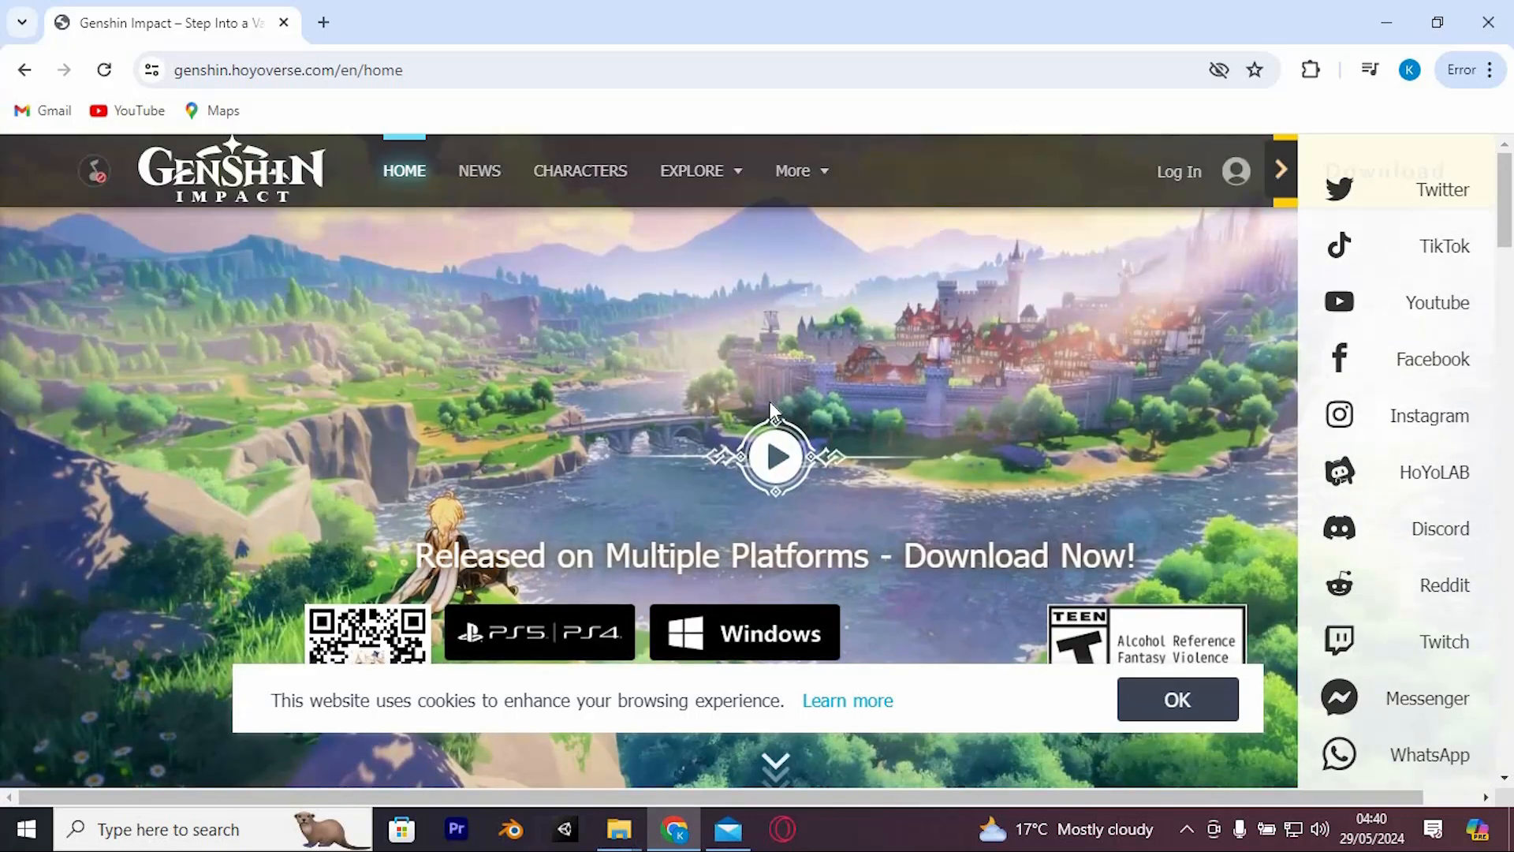
scroll("down", 3)
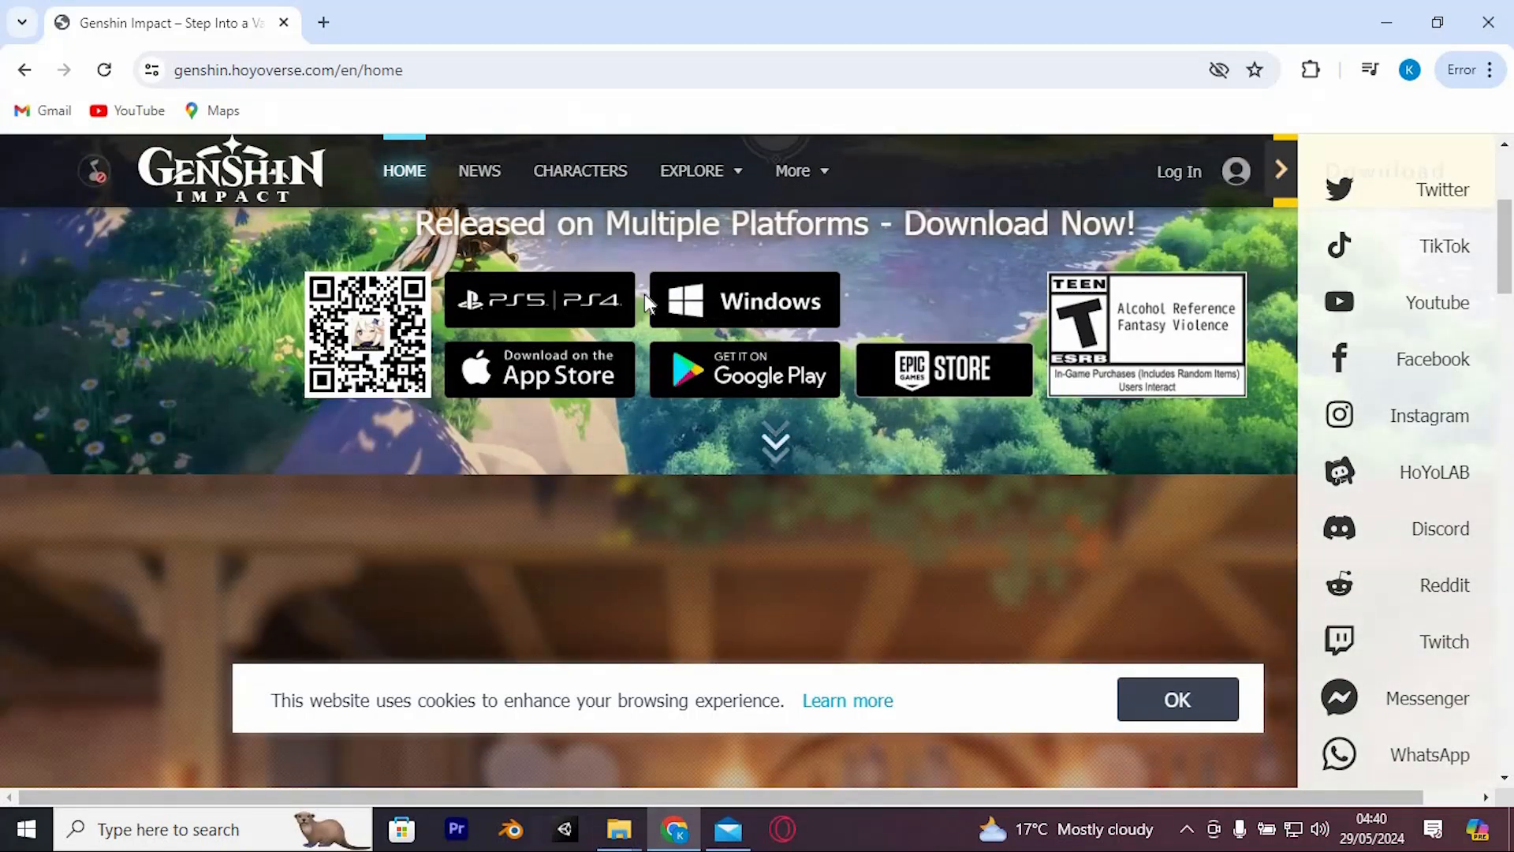
left_click(618, 828)
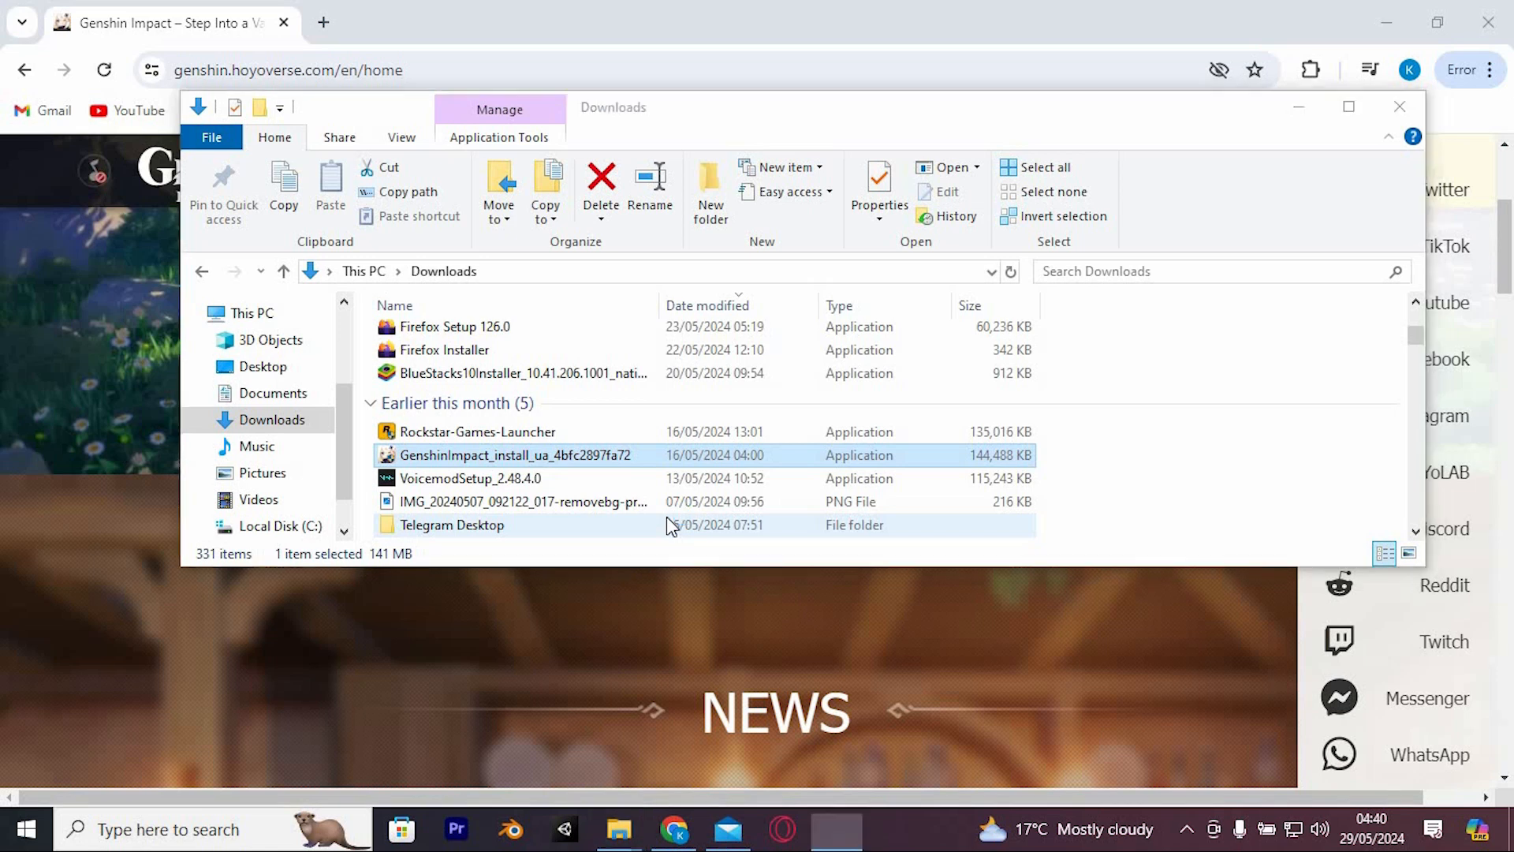
Run GenshinImpact_install, agree to the terms, install the launcher and start it
double_click(514, 454)
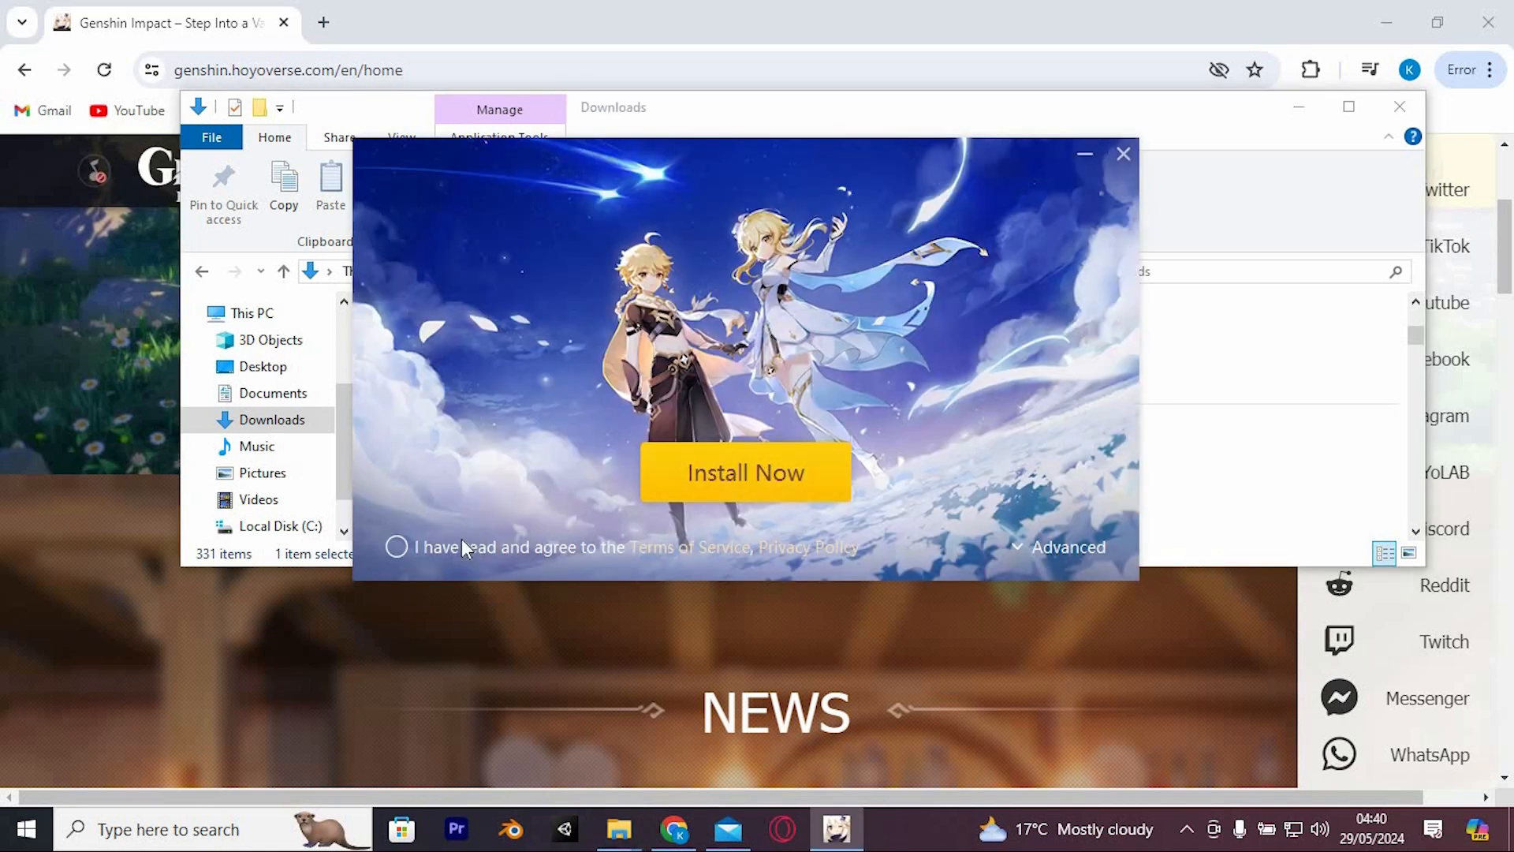
left_click(396, 547)
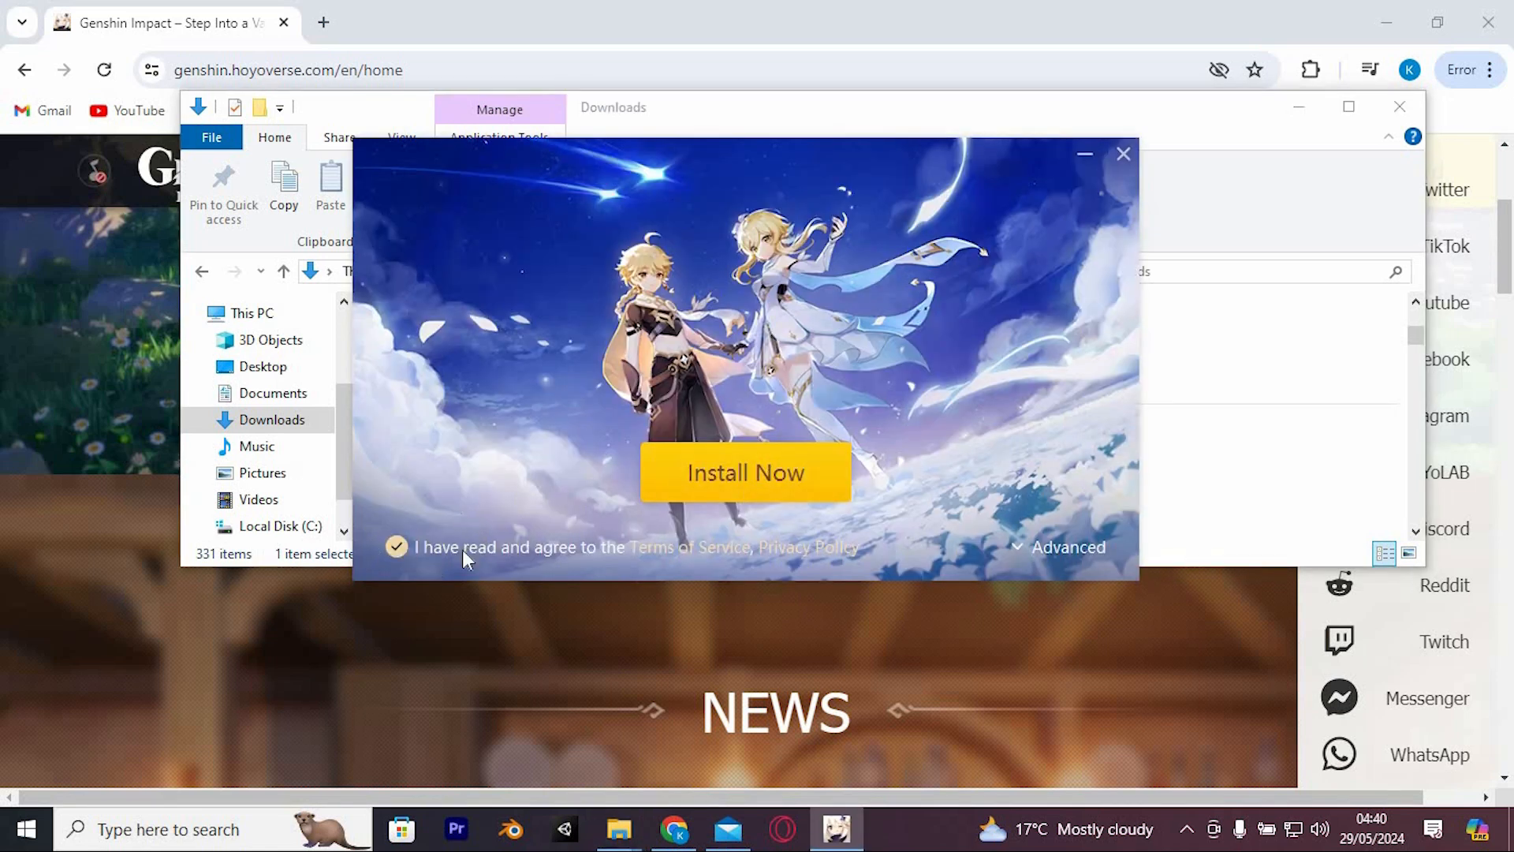
mouse_move(878, 501)
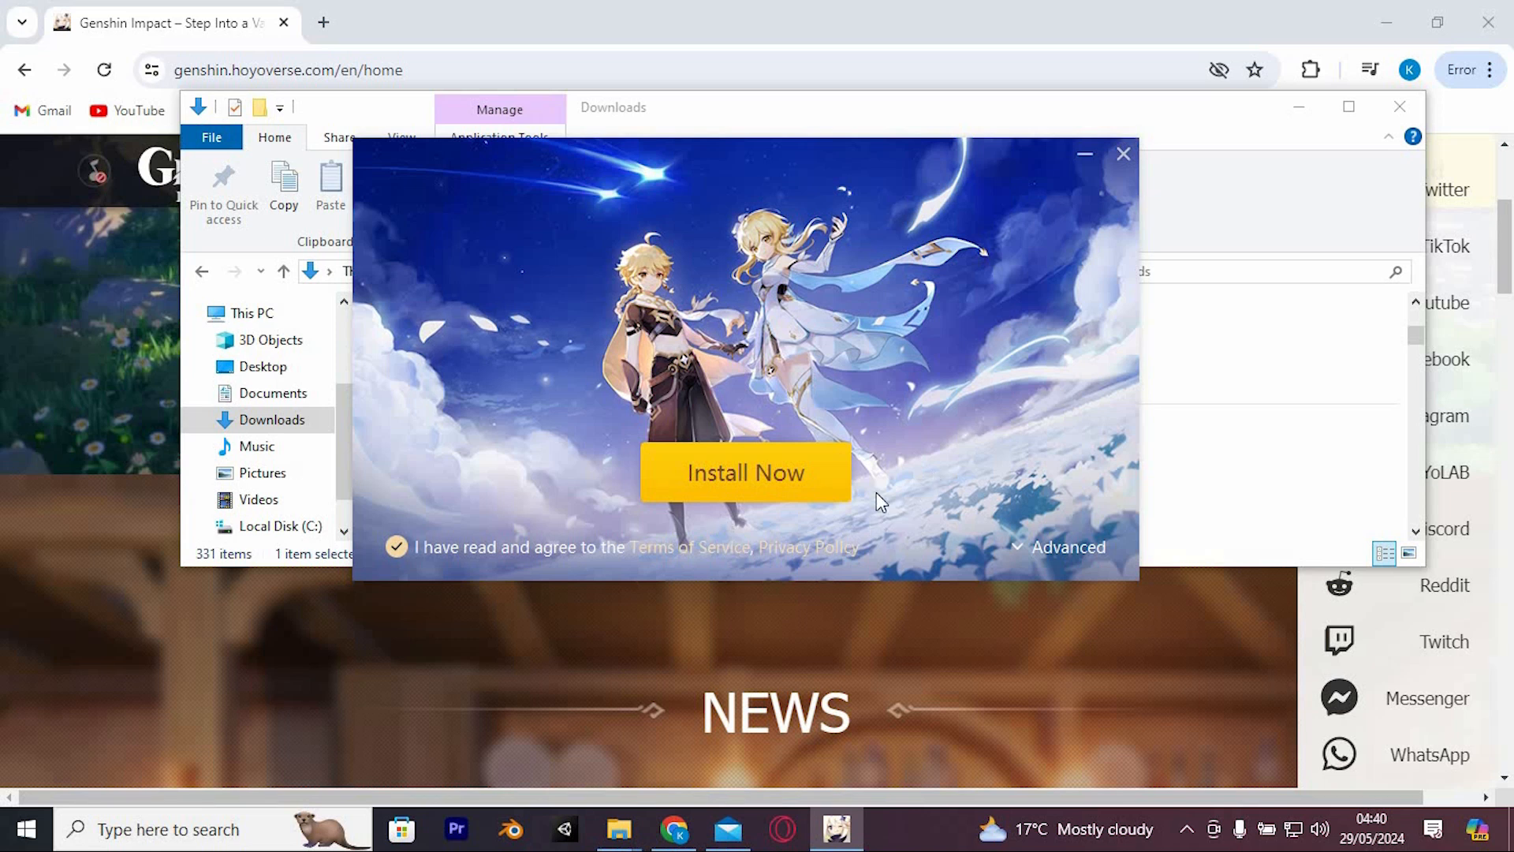
left_click(744, 473)
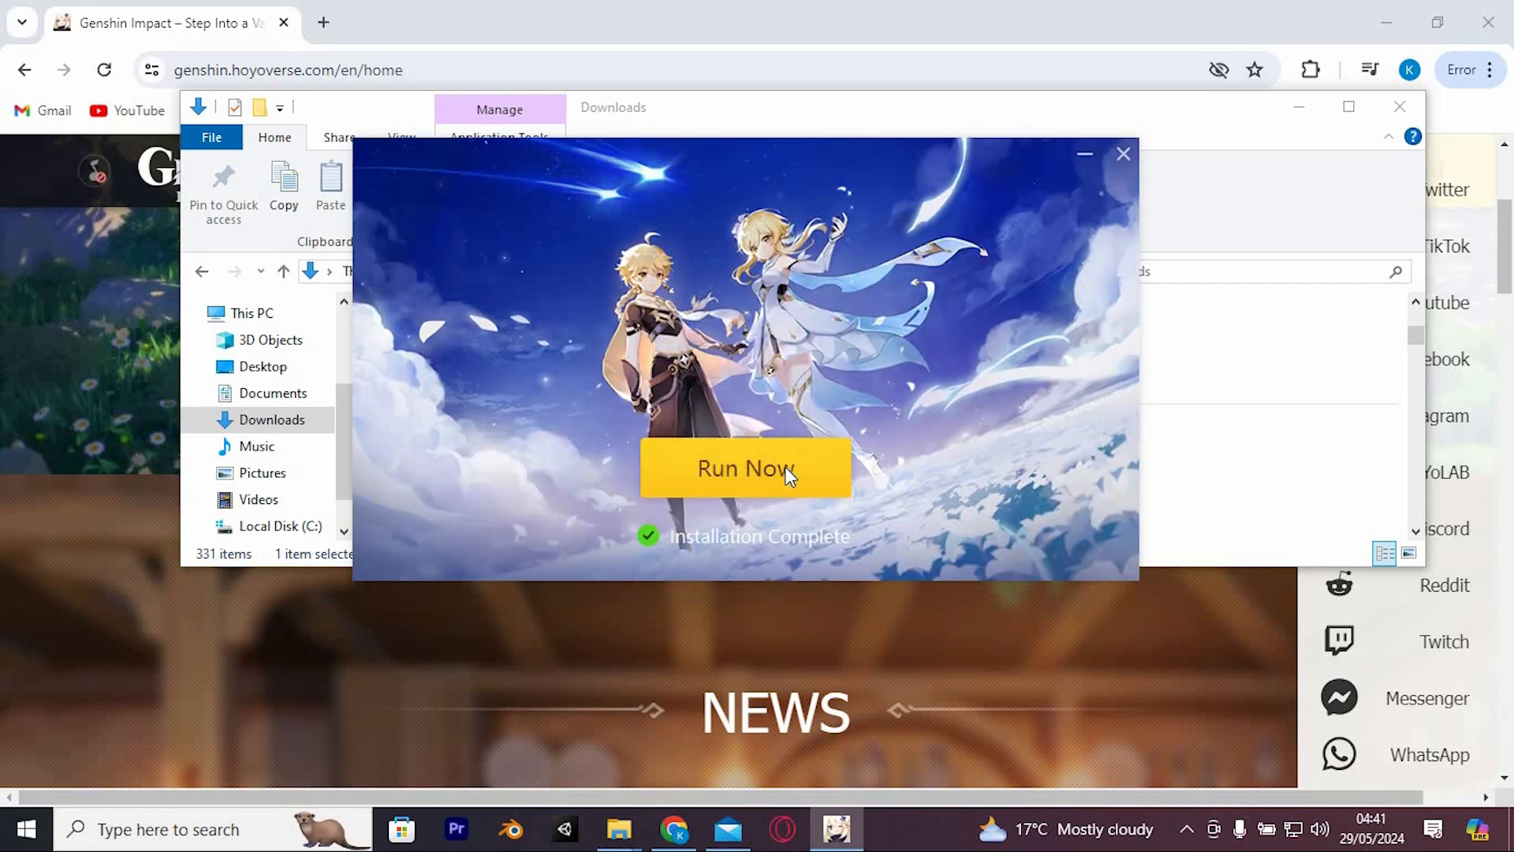
left_click(744, 468)
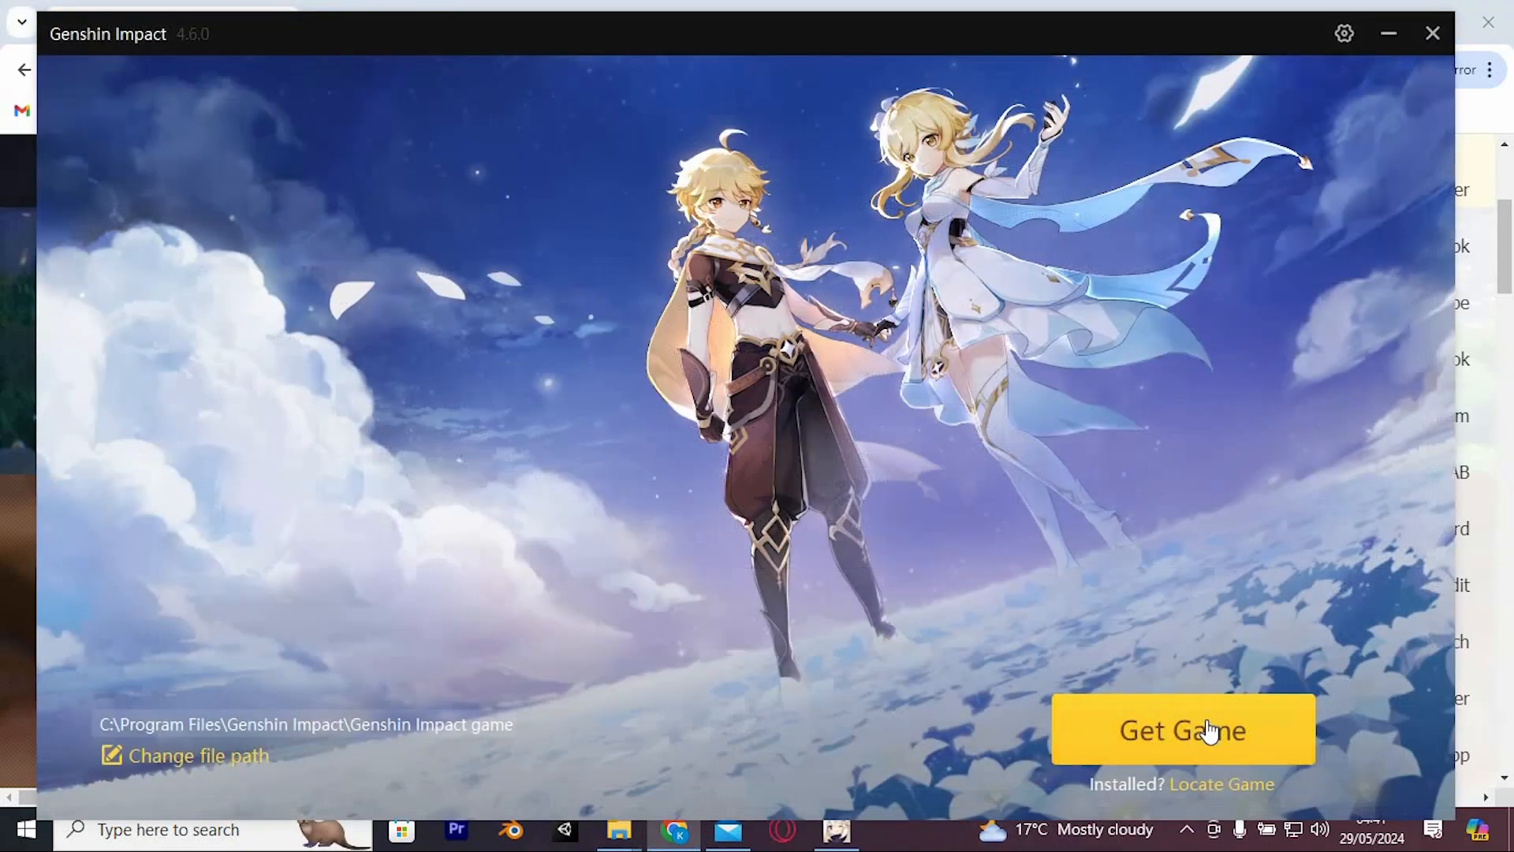
Get the game so the download begins after the update-check note, then request exit
left_click(1182, 729)
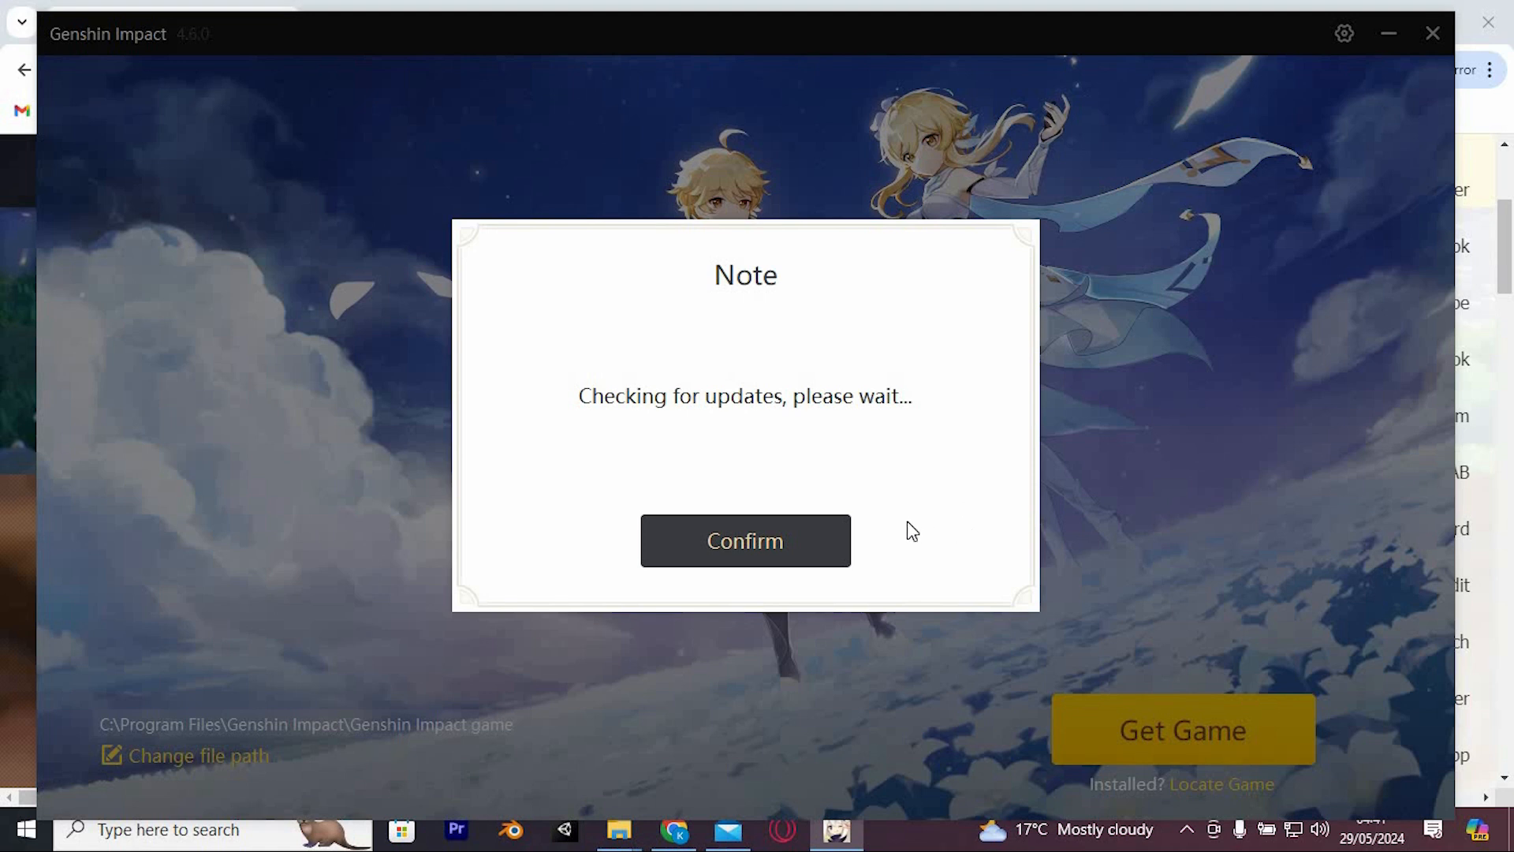
left_click(744, 539)
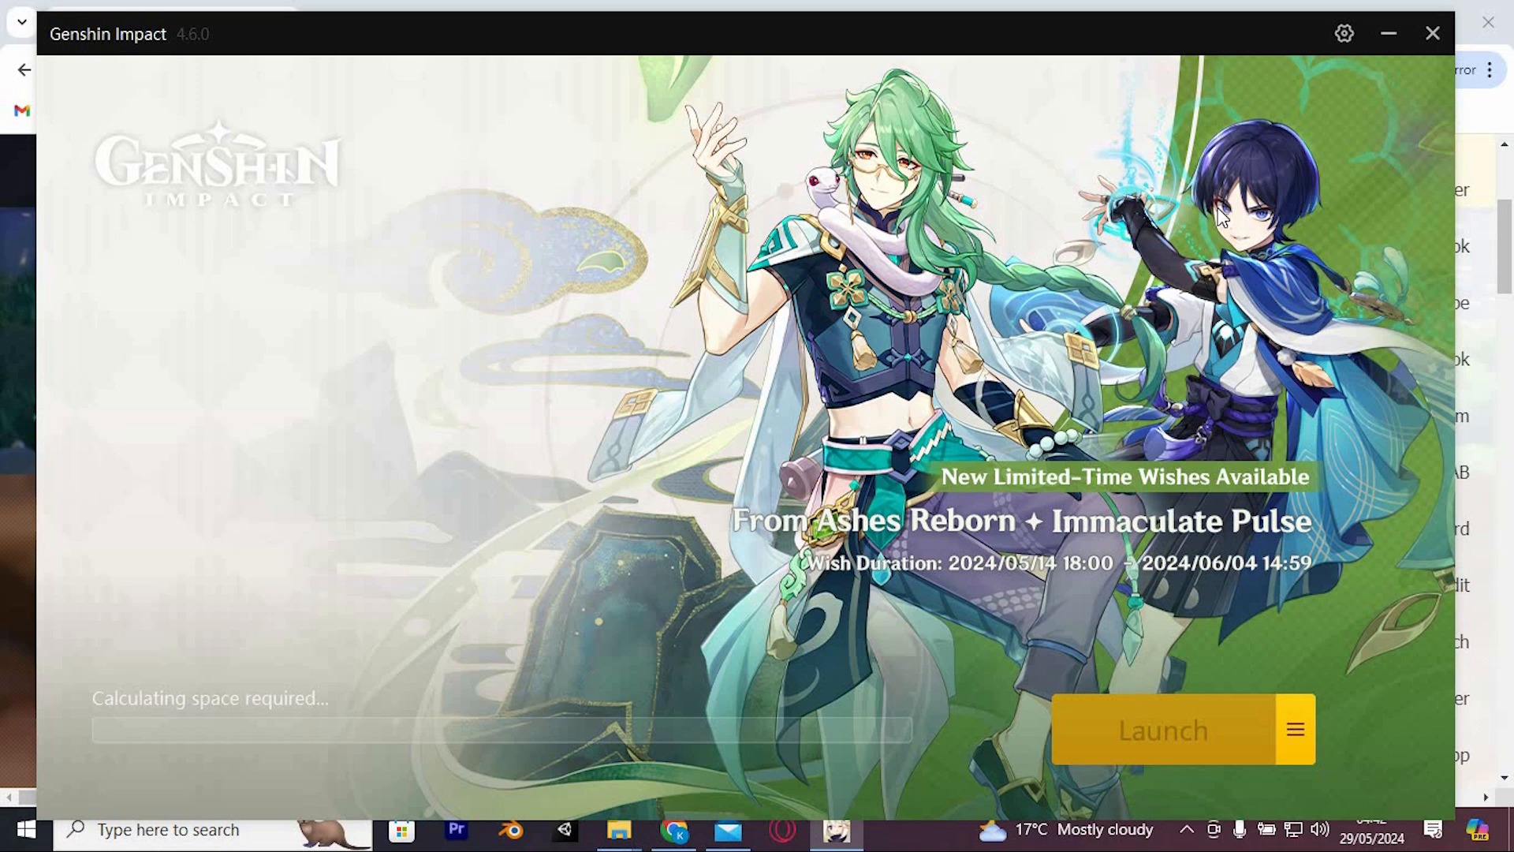
mouse_move(1371, 216)
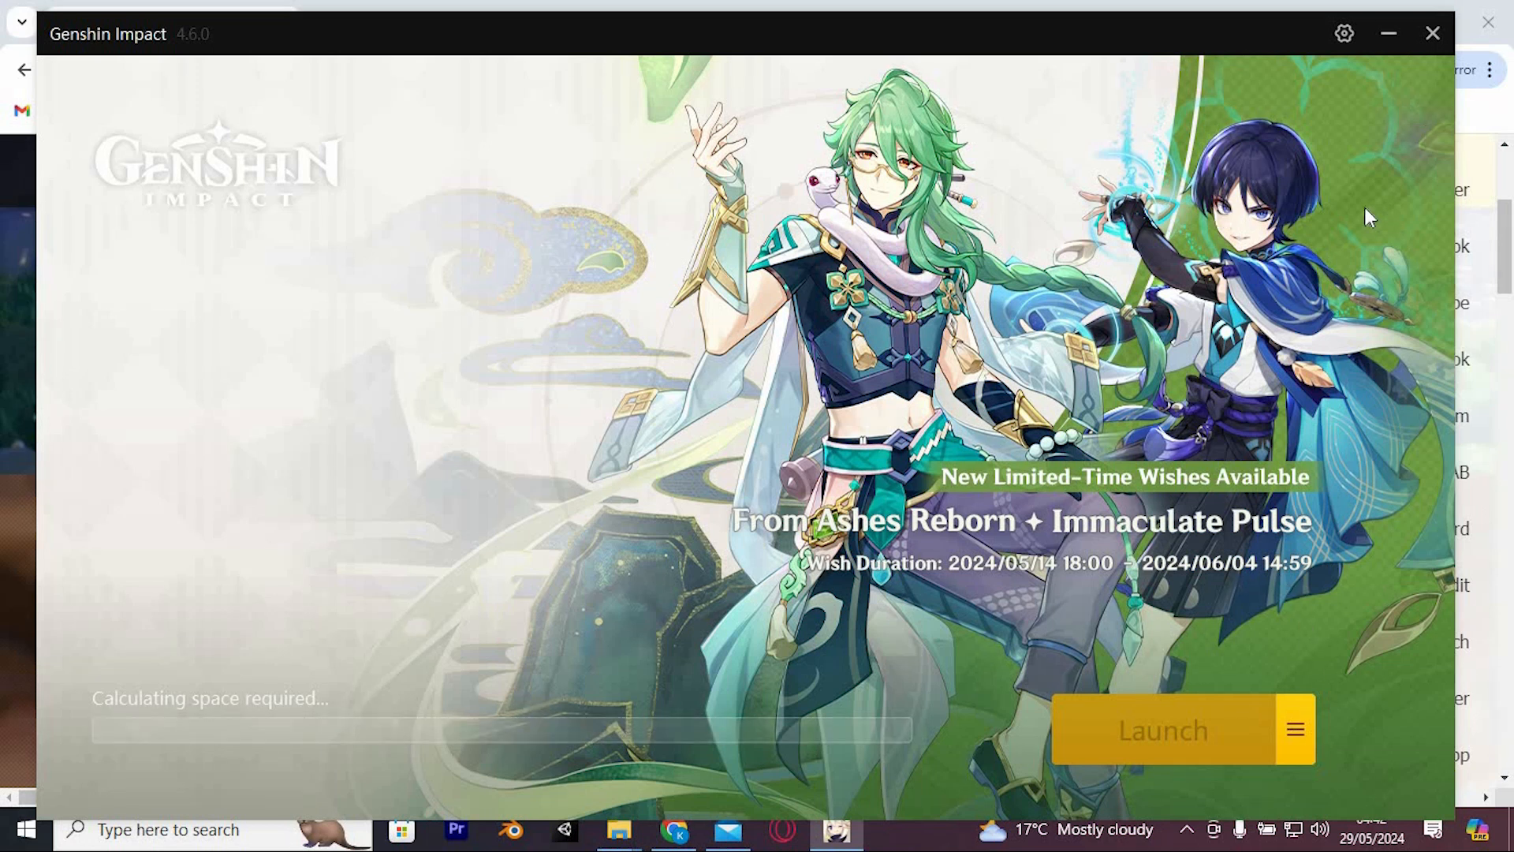
mouse_move(1433, 33)
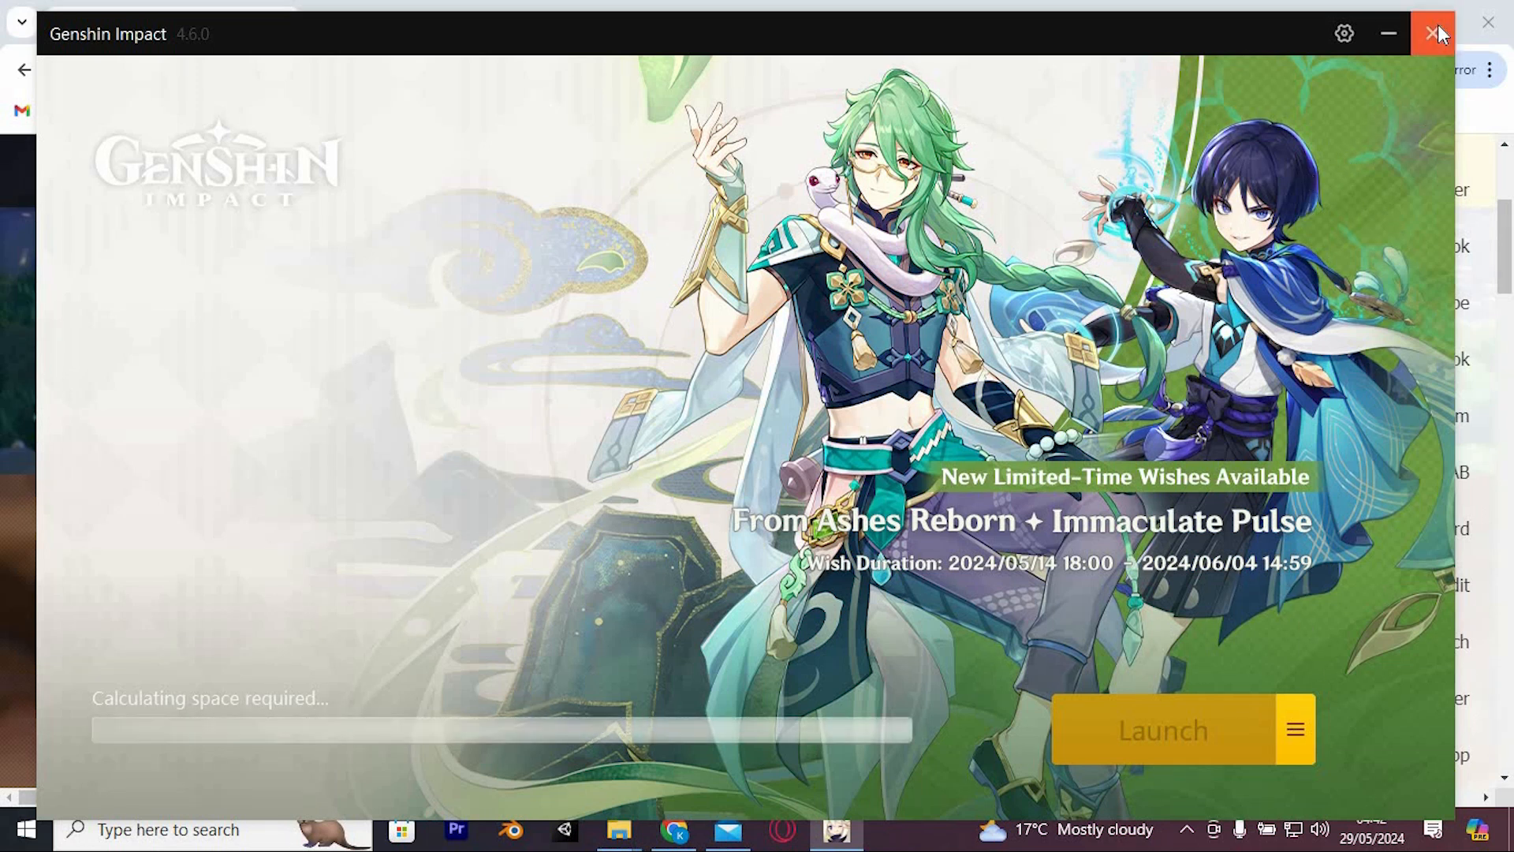
left_click(1434, 34)
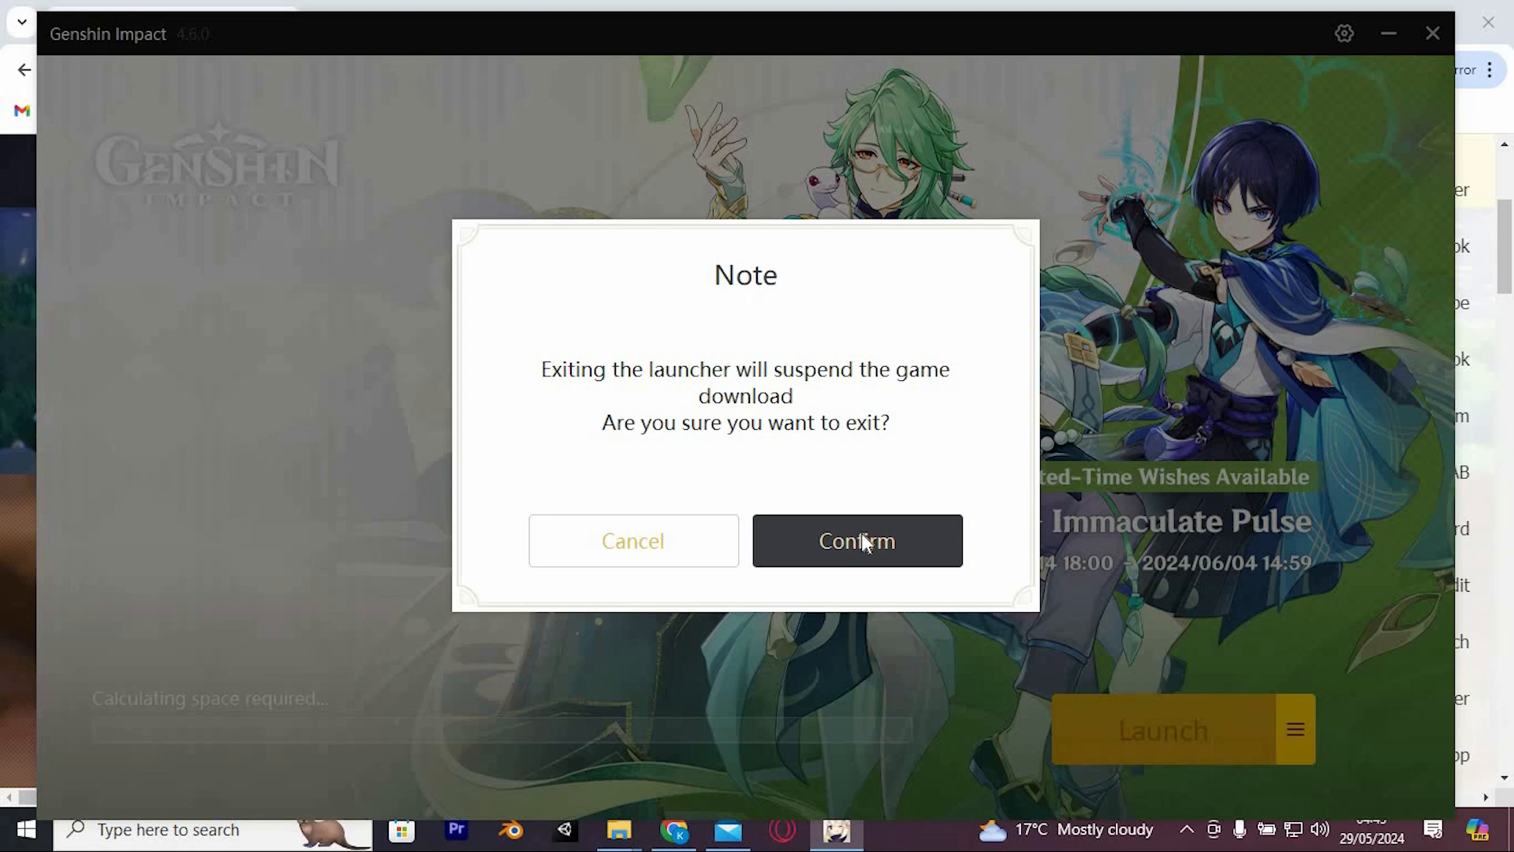
Confirm exiting the launcher, suspending the download and leaving the desktop shortcut
left_click(855, 539)
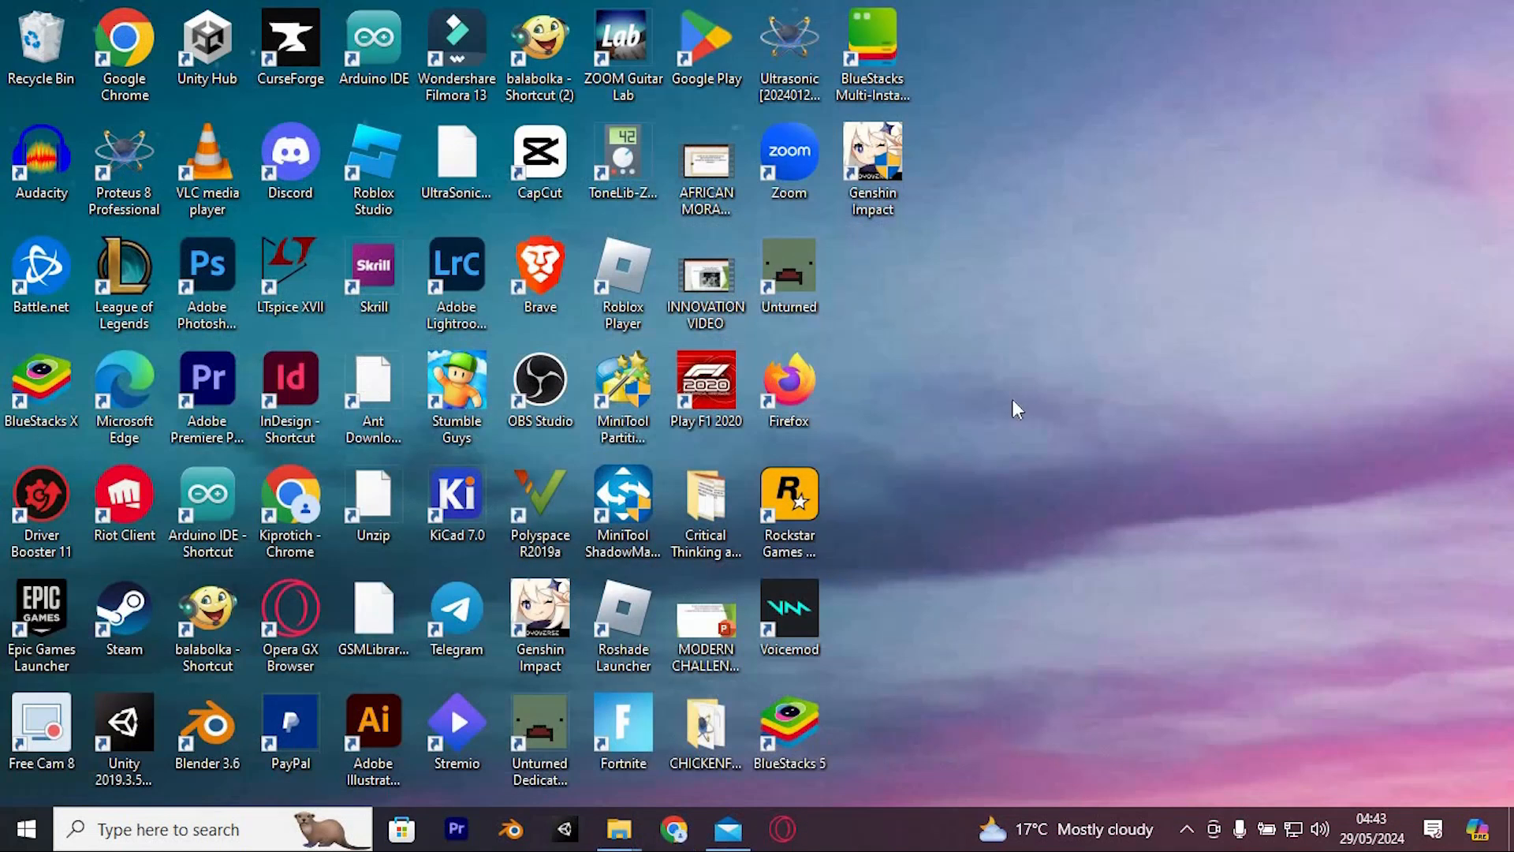
mouse_move(915, 405)
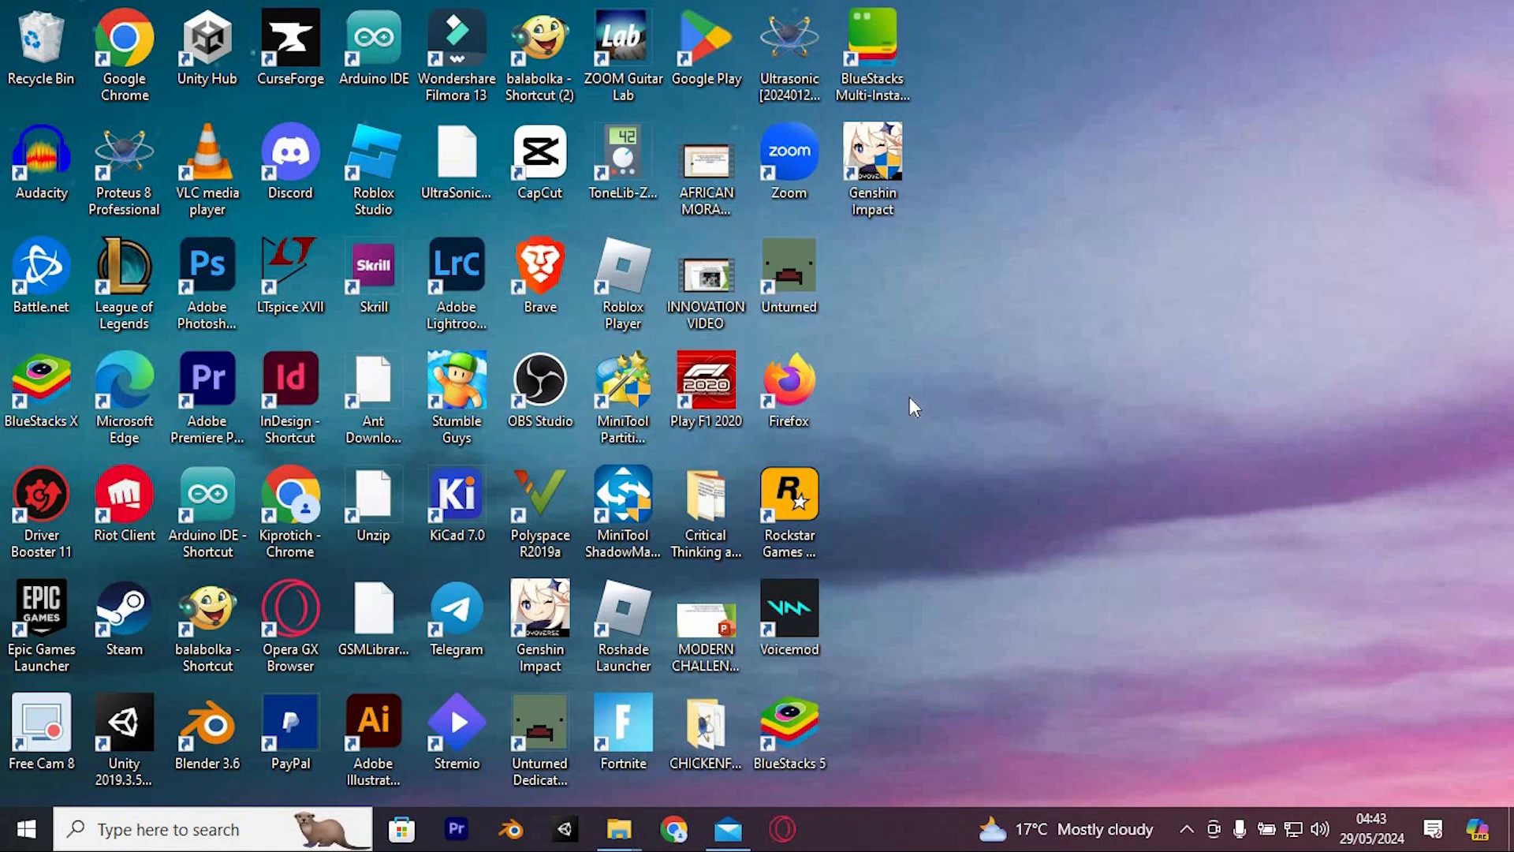